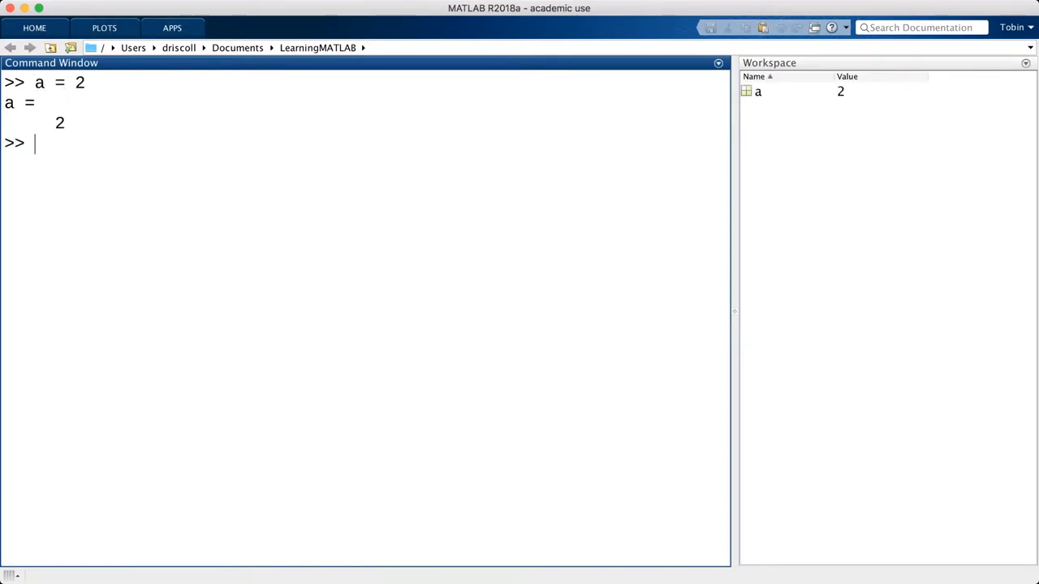
- Set b = 7 and compute the discriminant D = b^2 - 4*a*c, giving 41
{"action": "type", "text": "b = 7"}
{"action": "type", "text": "c = 1"}
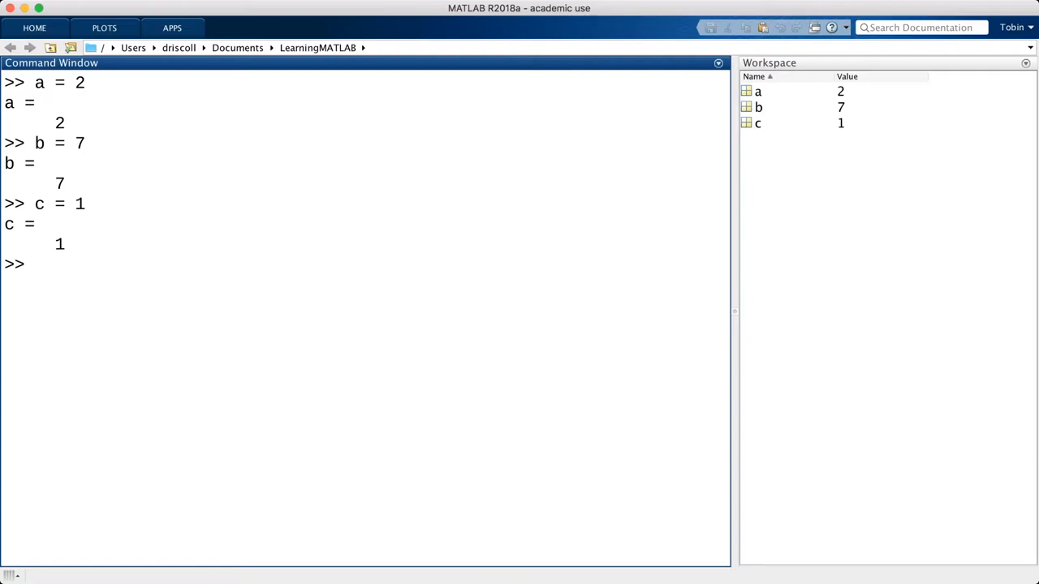
{"action": "type", "text": "D ="}
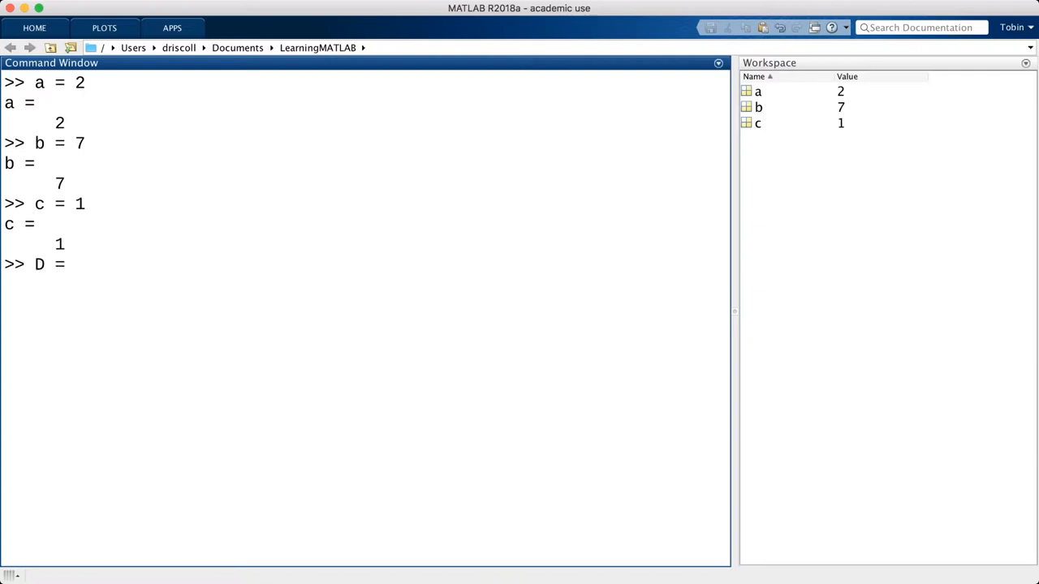
{"action": "type", "text": "b^2 -"}
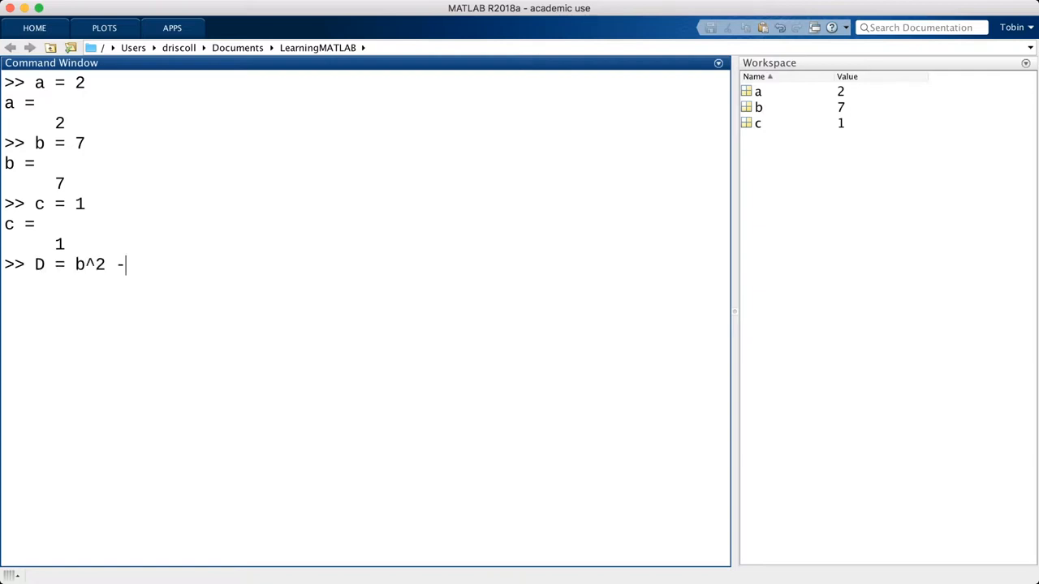
{"action": "type", "text": "4*a*c"}
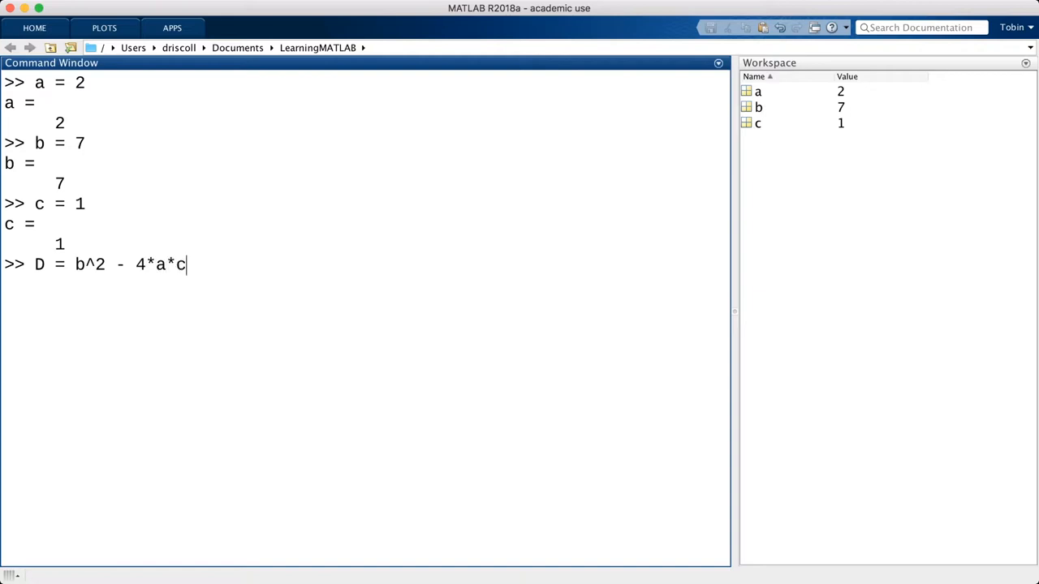
{"action": "key", "text": "Return"}
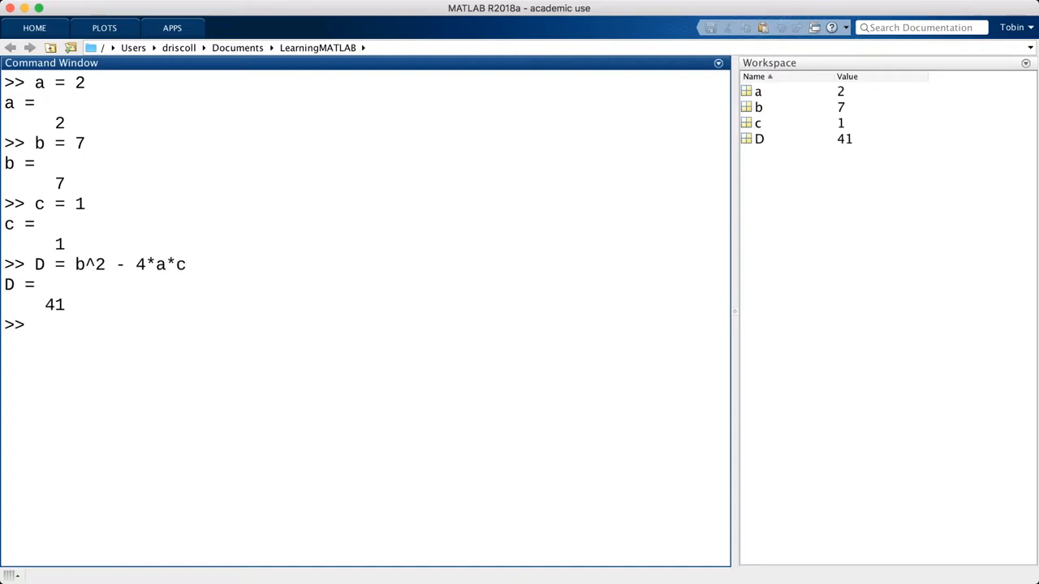
- Enter the first-root formula x1 = (-b+sqrt(D))/(2*a)
{"action": "type", "text": "x1 = ("}
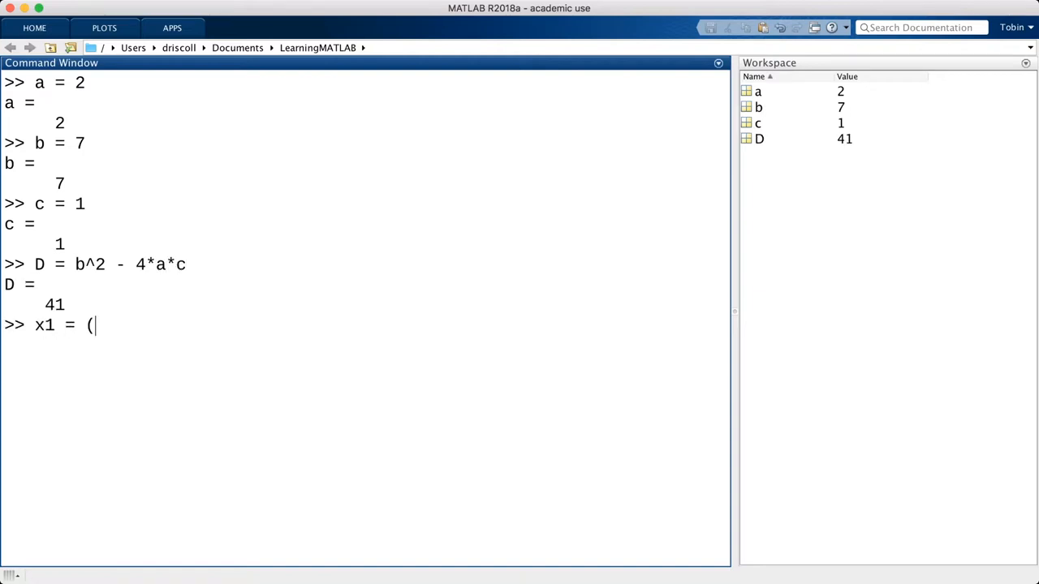
{"action": "type", "text": "-b+sqrt(D))"}
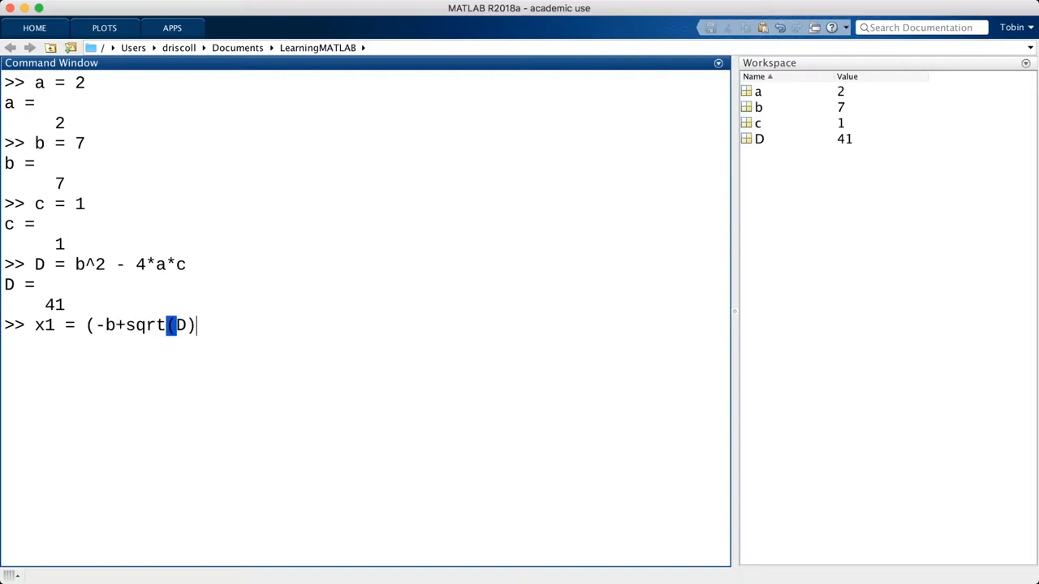
{"action": "type", "text": "/(2*a)"}
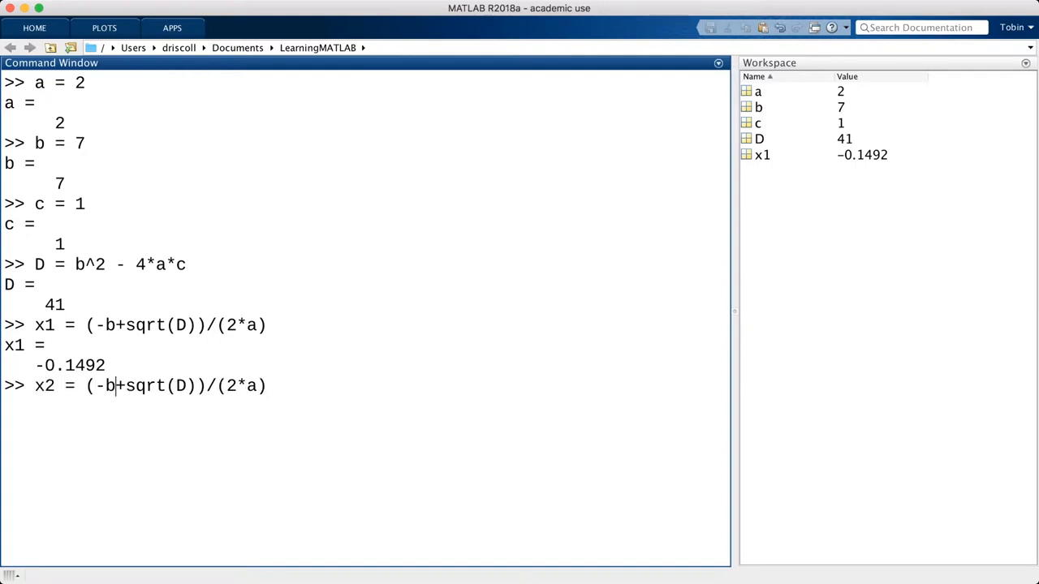
- Compute x2 = -3.3508, set b to 9, show x1 unchanged, and retype D = b^2 - 4*a*c
{"action": "key", "text": "Return"}
{"action": "type", "text": "b"}
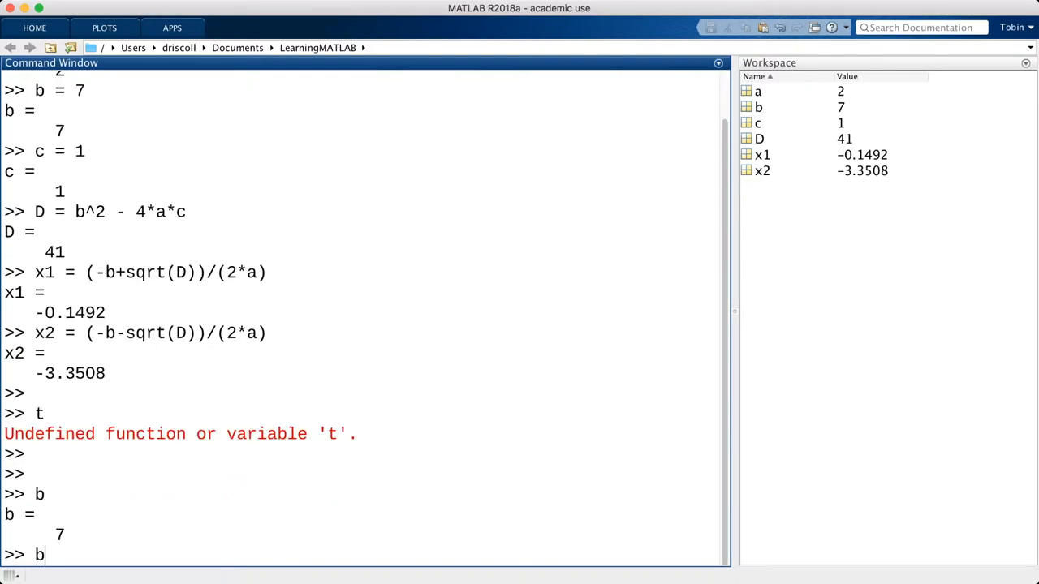
{"action": "type", "text": "=9"}
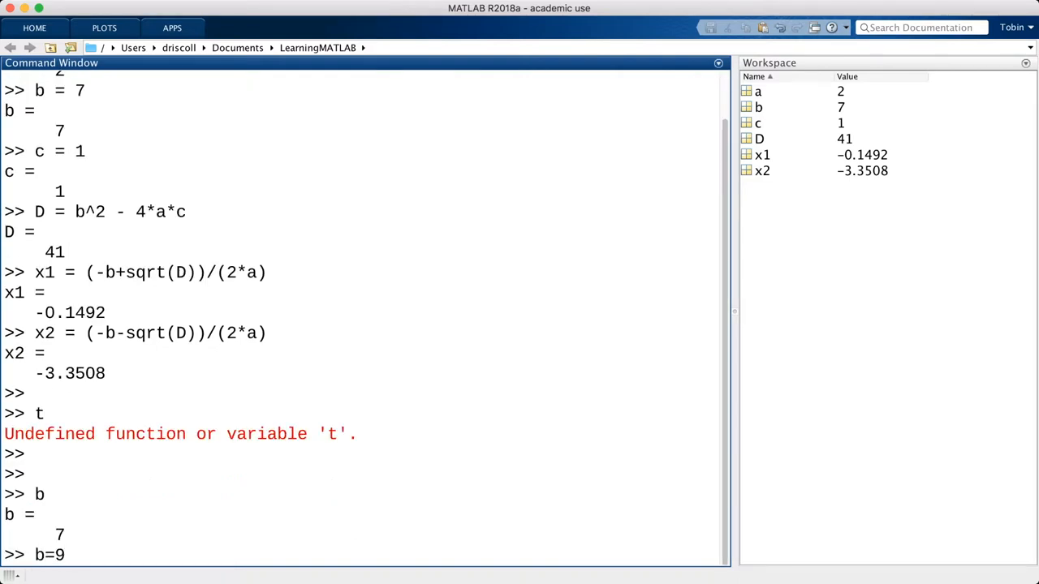
{"action": "key", "text": "Return"}
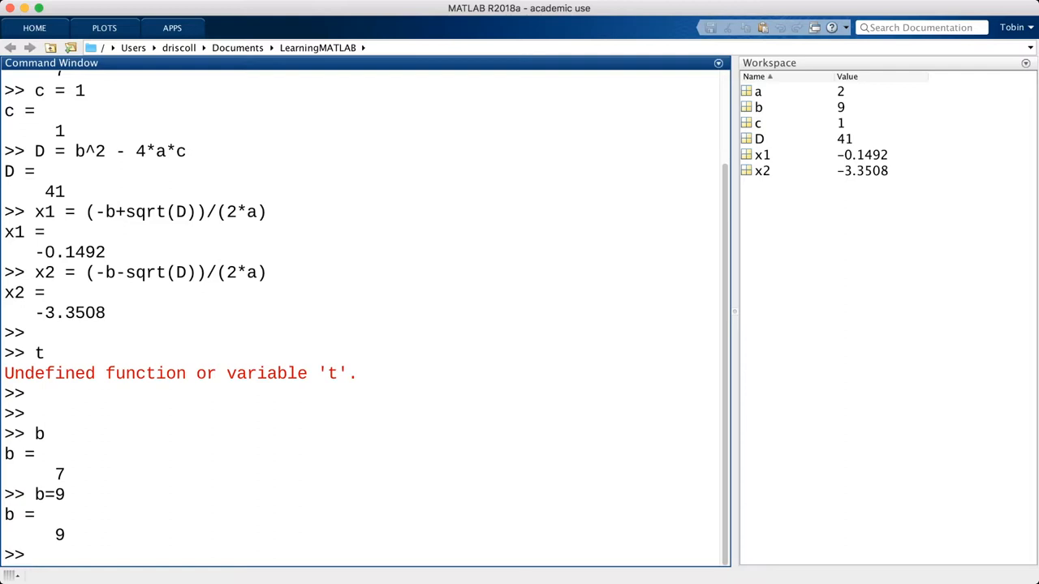
{"action": "key", "text": "Return"}
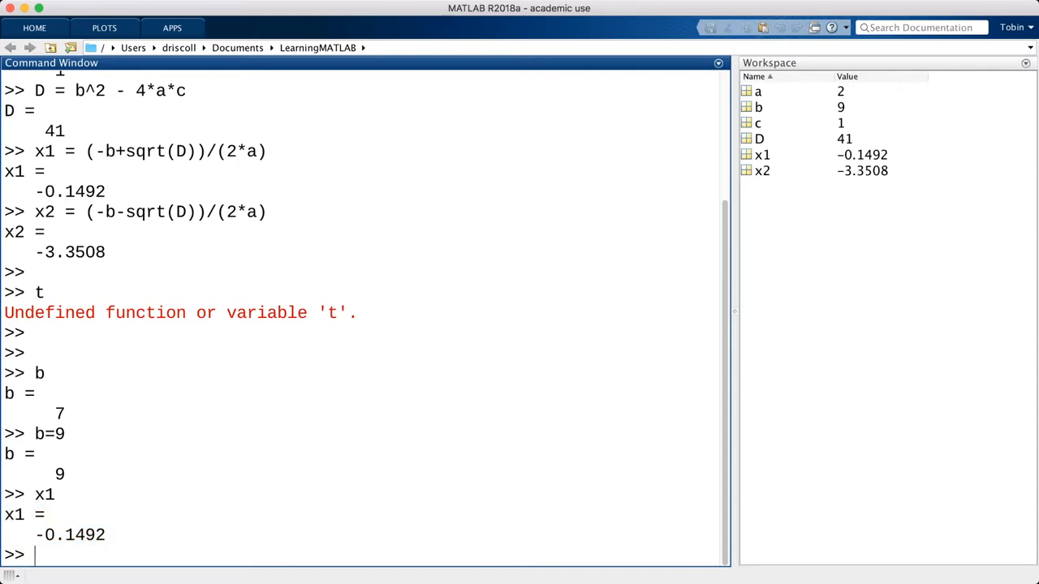
{"action": "type", "text": "D = b^2 - 4*a*c"}
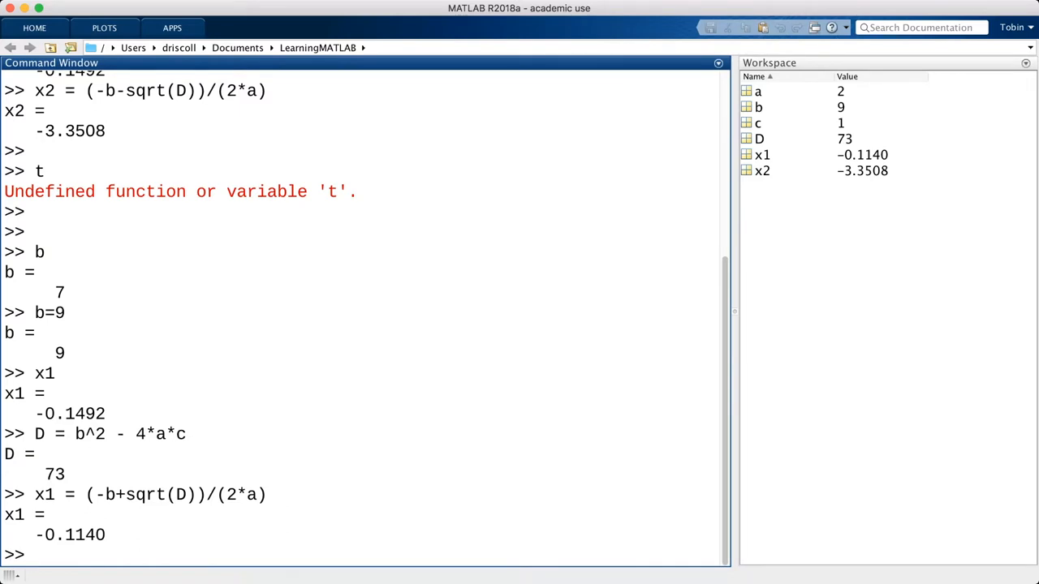
{"action": "scroll", "scroll_direction": "down", "scroll_amount": 3}
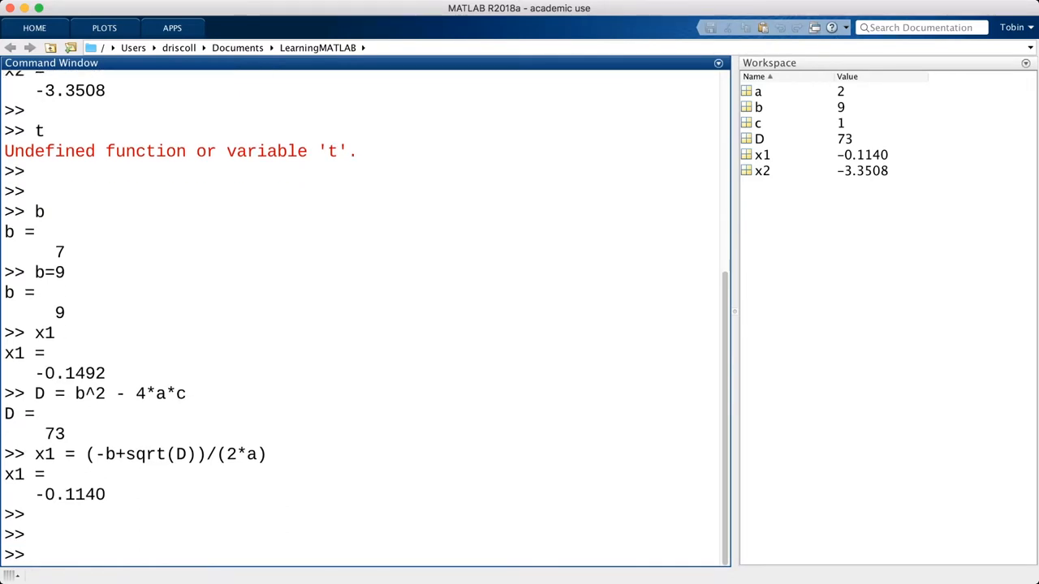
{"action": "left_click", "coordinate": [759, 138]}
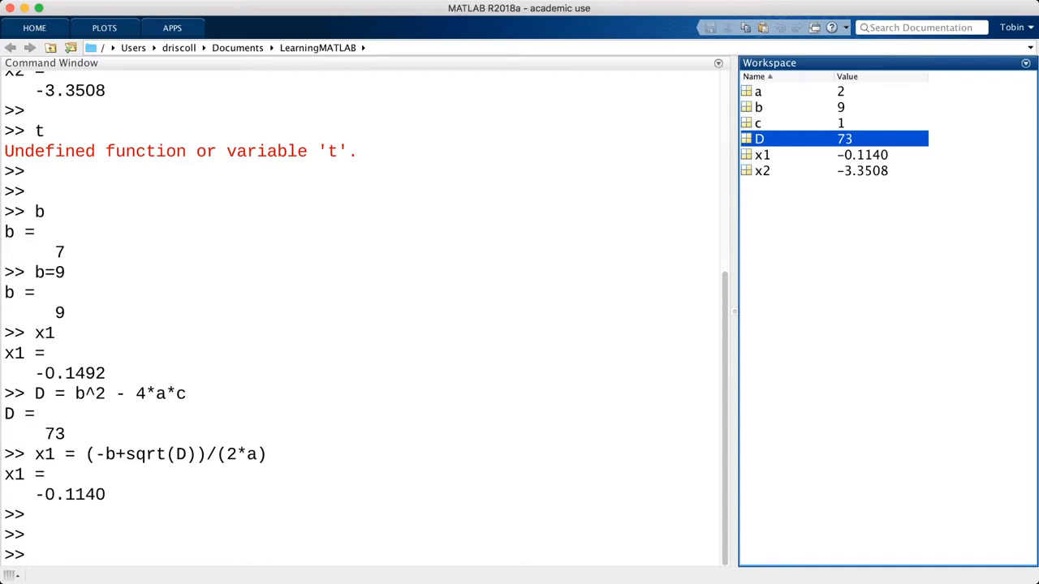
{"action": "double_click", "coordinate": [759, 138]}
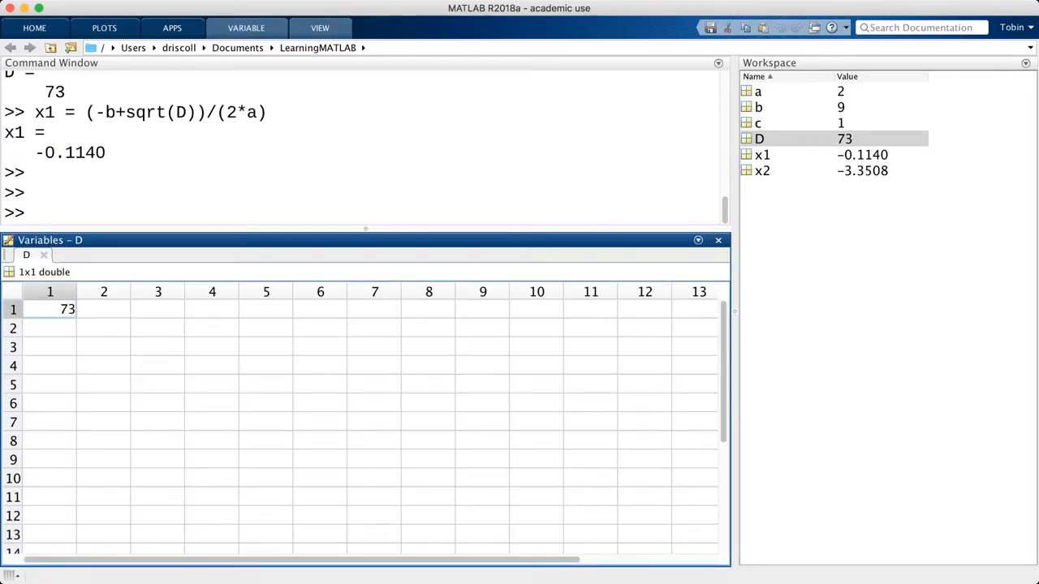
{"action": "left_click", "coordinate": [50, 328]}
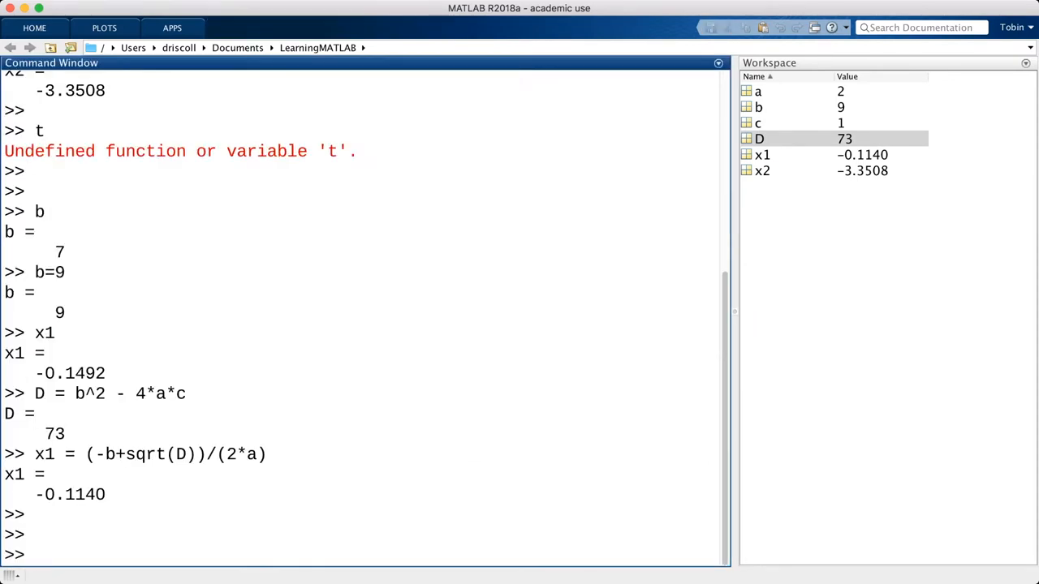
- Evaluate 1+1 and 2+2 to update ans, then re-enter D = b^2 - 4*a*c
{"action": "type", "text": "1+1"}
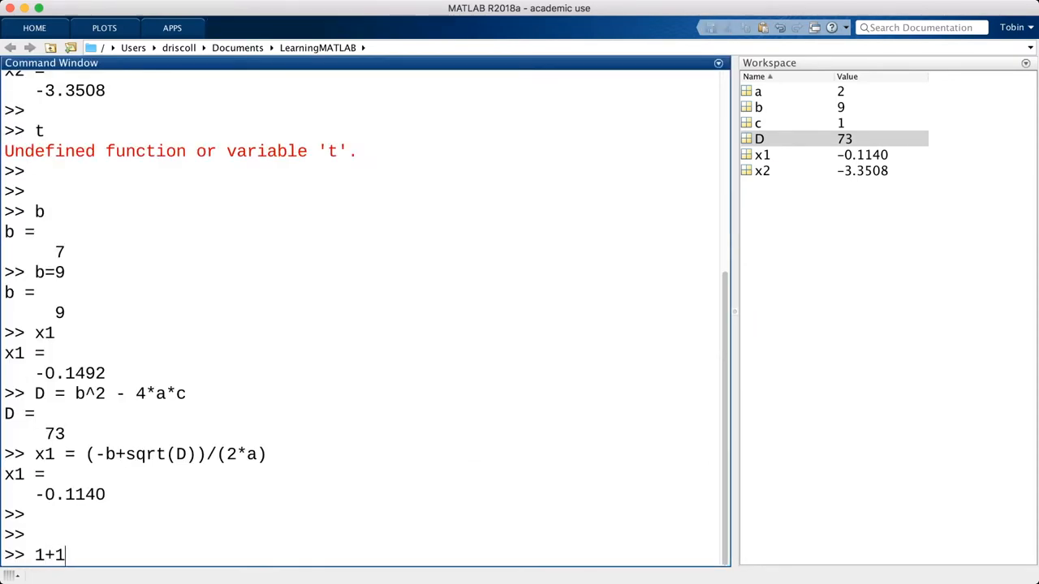
{"action": "key", "text": "Return"}
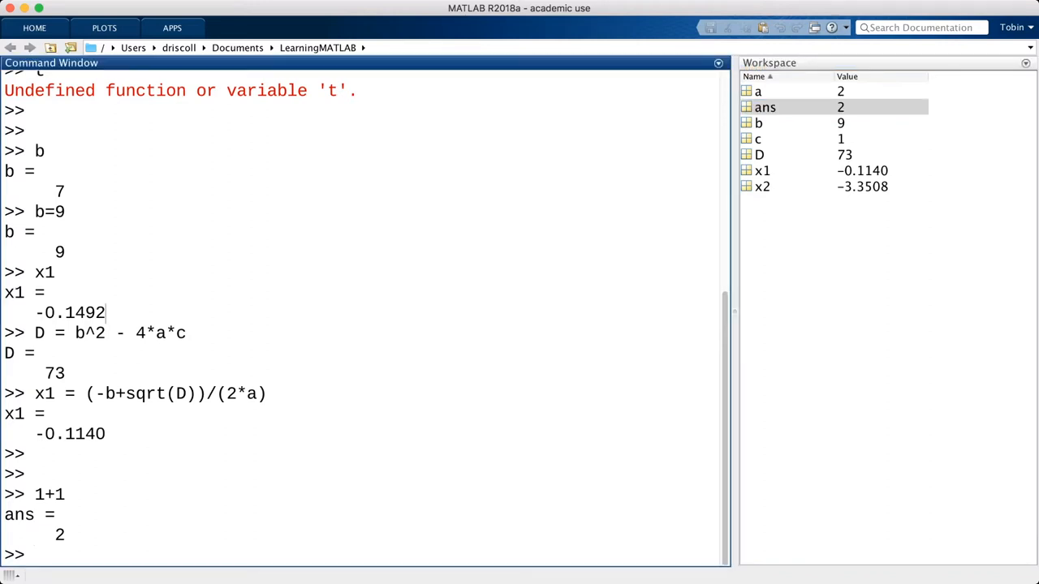
{"action": "type", "text": "2+2"}
{"action": "type", "text": "ans+4"}
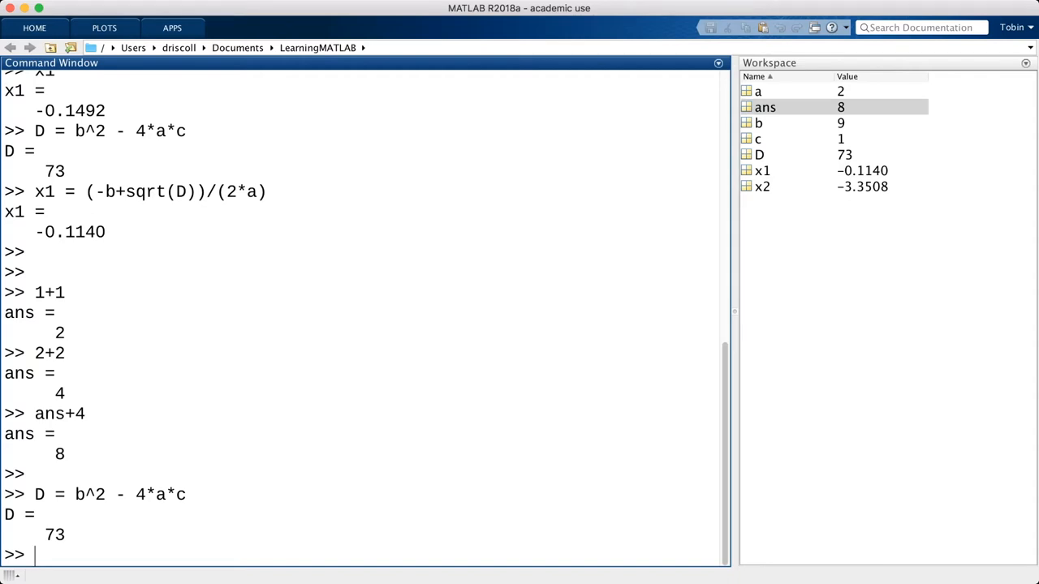
{"action": "type", "text": "D = b^2 - 4*a*c;"}
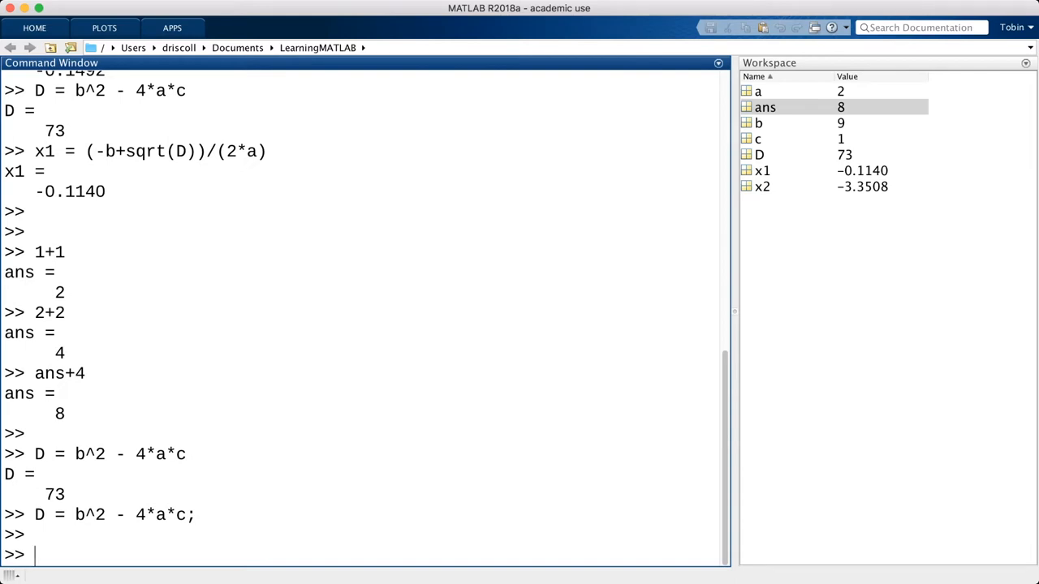
- Create the variable foo_bar_32 = 4, add blank lines, and enter pi = 3
{"action": "type", "text": "foo_bar"}
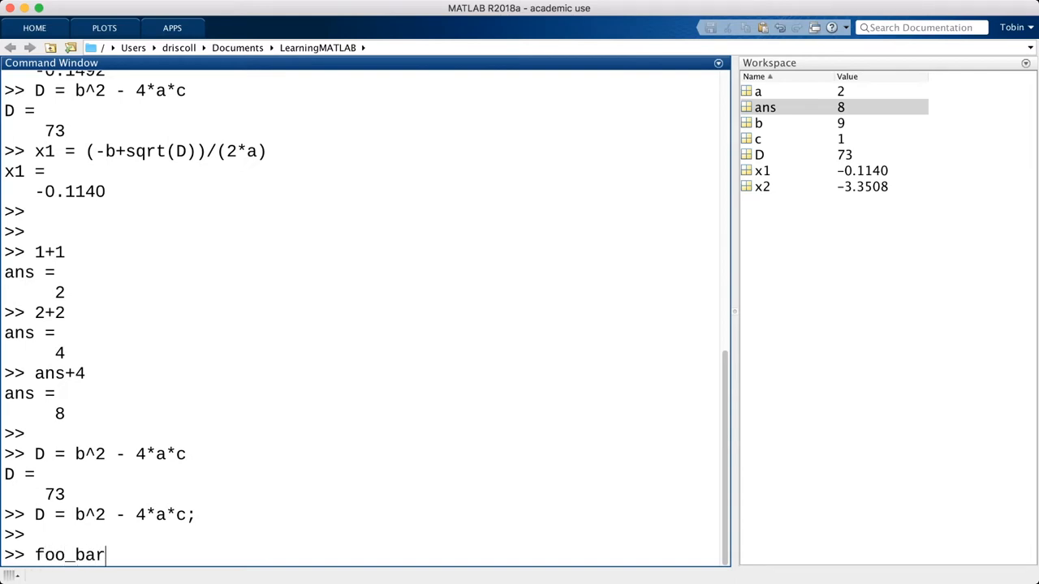
{"action": "type", "text": "_32"}
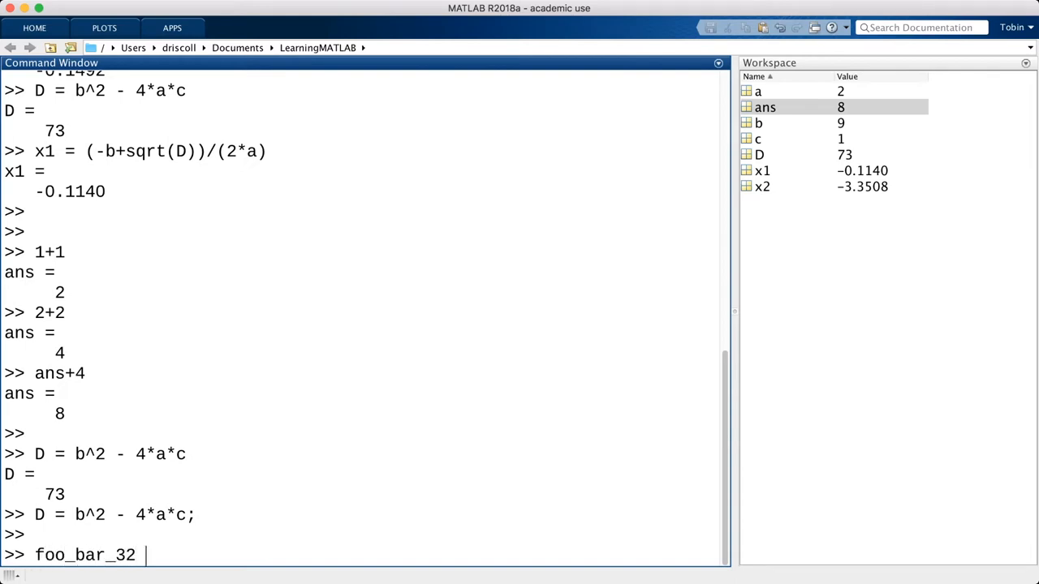
{"action": "type", "text": "= 4"}
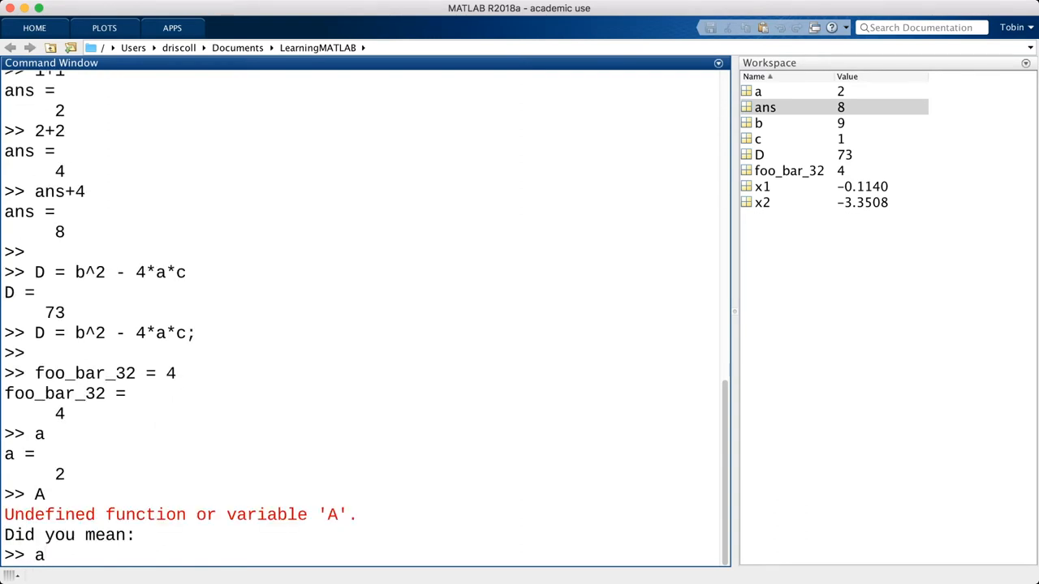
{"action": "key", "text": "Backspace"}
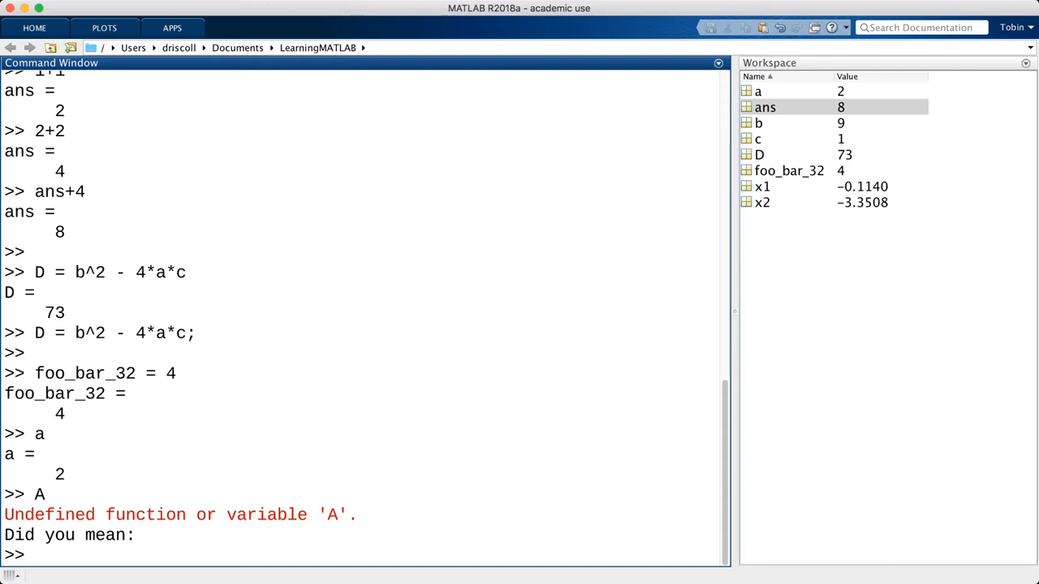
{"action": "key", "text": "Return"}
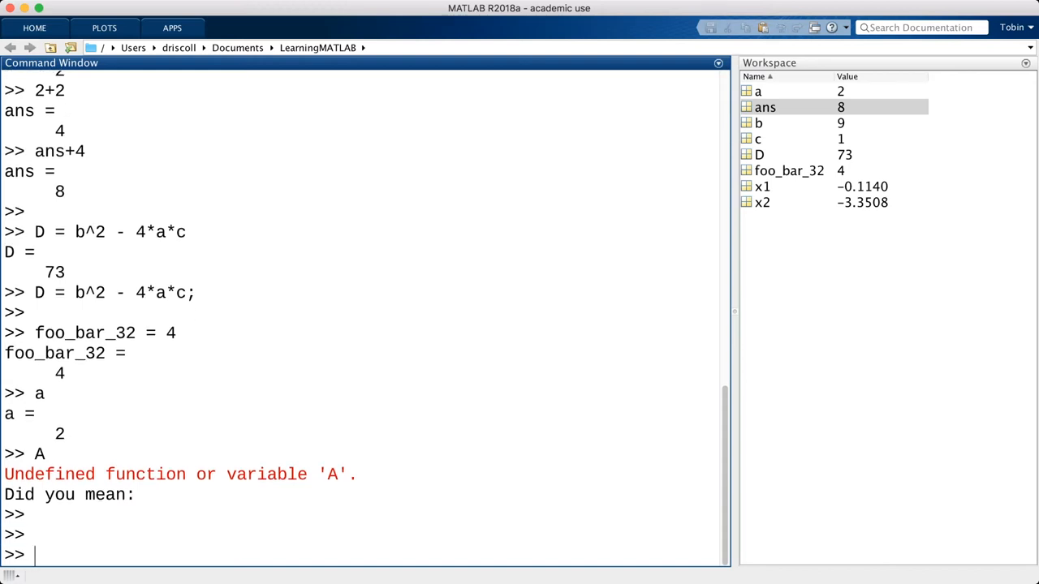
{"action": "type", "text": "pi = 3"}
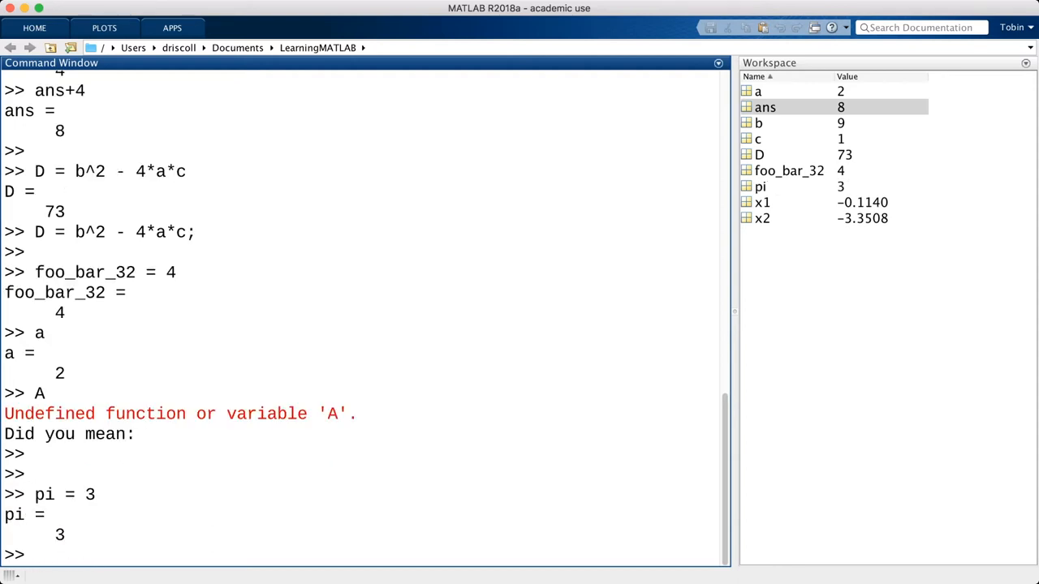
- Evaluate pi/2 with the overwritten pi, giving 1.5000, and assign cos = 1
{"action": "type", "text": "p"}
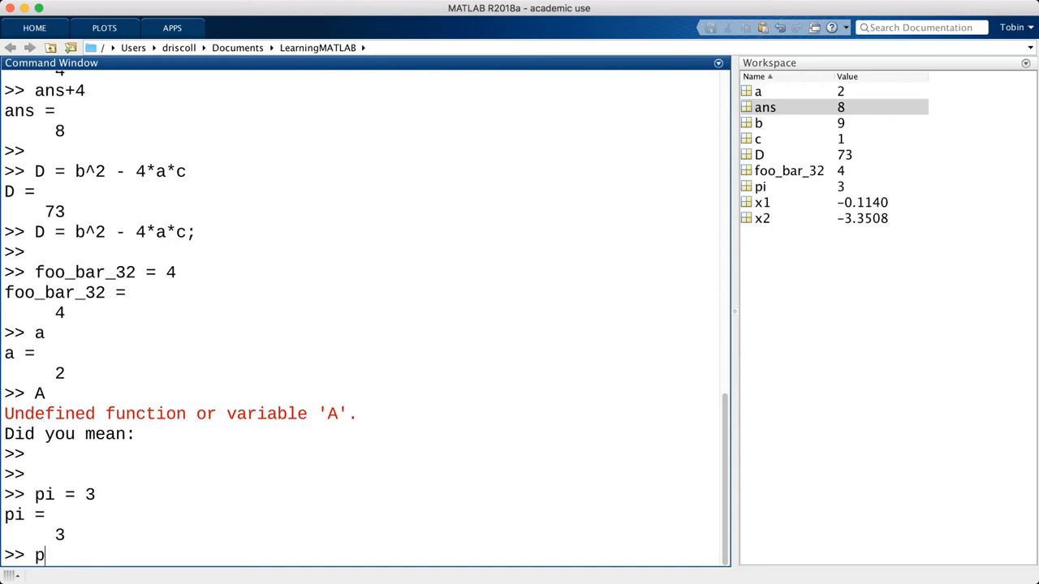
{"action": "type", "text": "/2"}
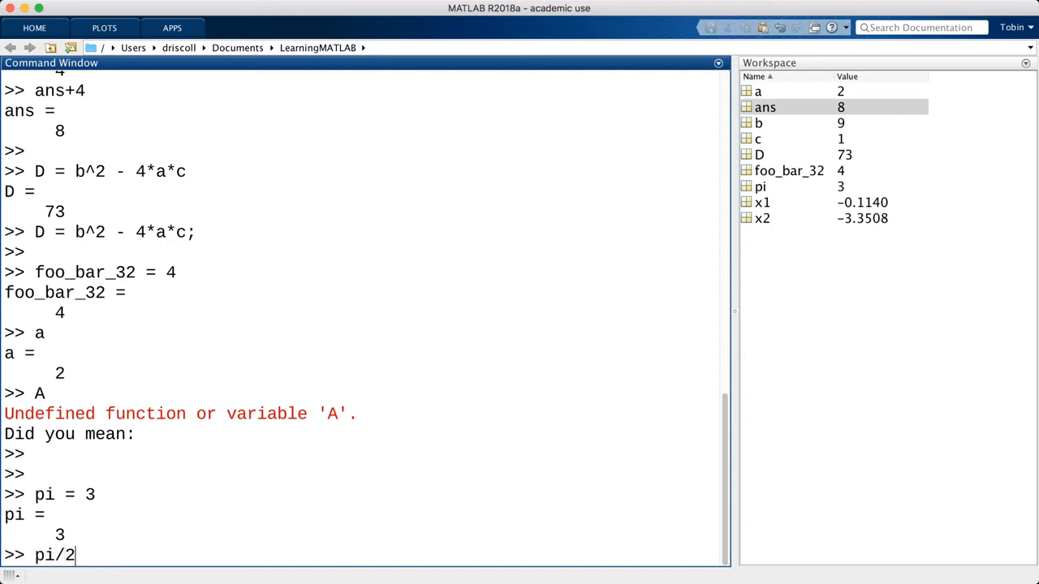
{"action": "key", "text": "Return"}
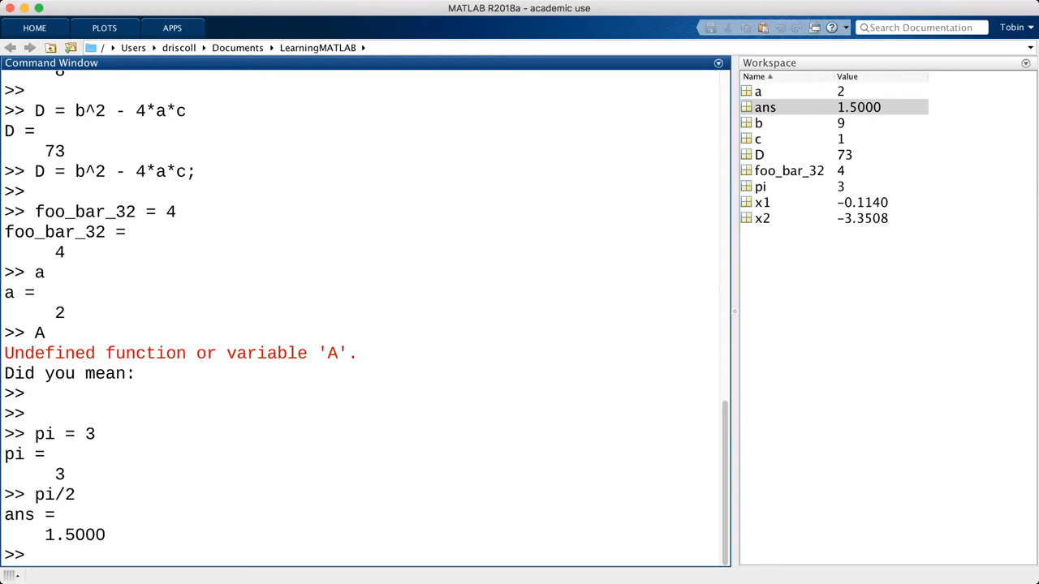
{"action": "type", "text": "cos = 1"}
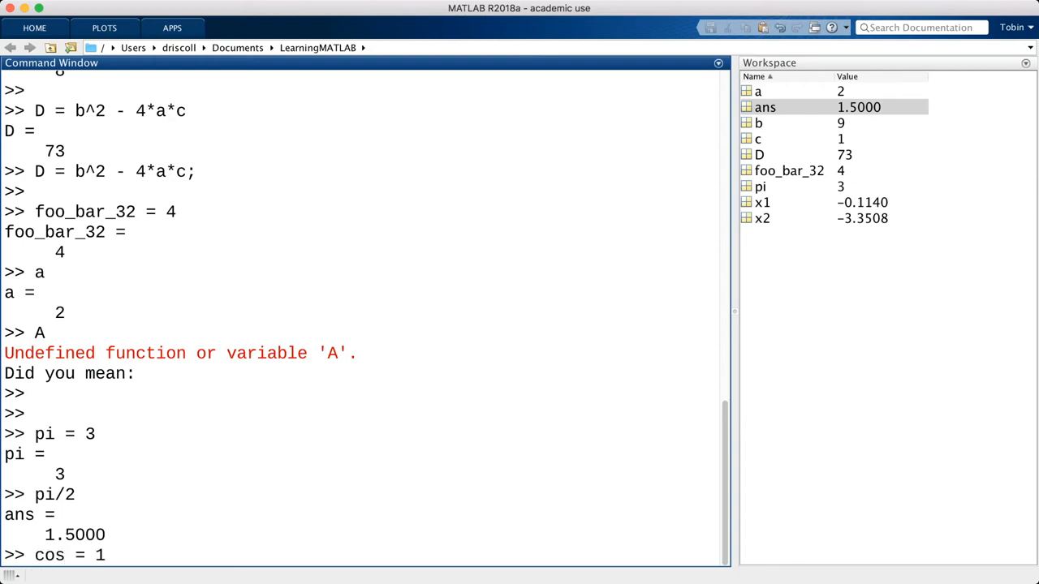
{"action": "key", "text": "Return"}
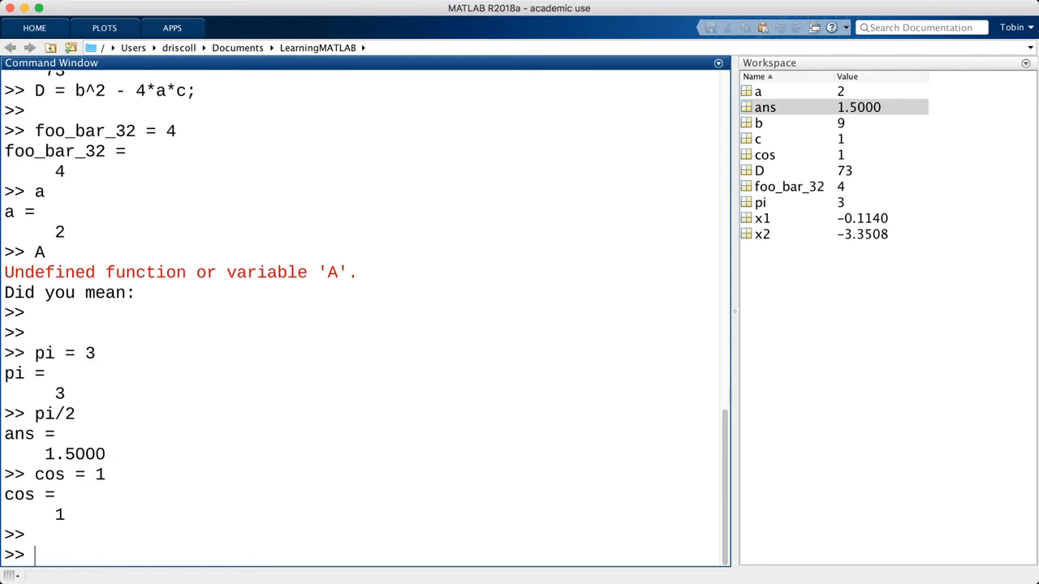
- Run clear to remove every remaining variable from the Workspace
{"action": "type", "text": "clea"}
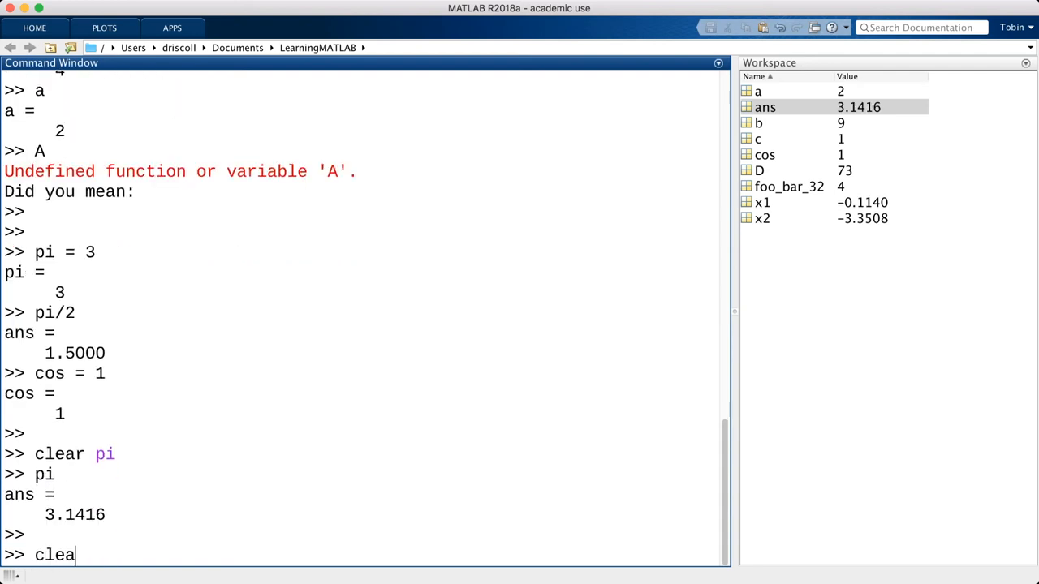
{"action": "key", "text": "Return"}
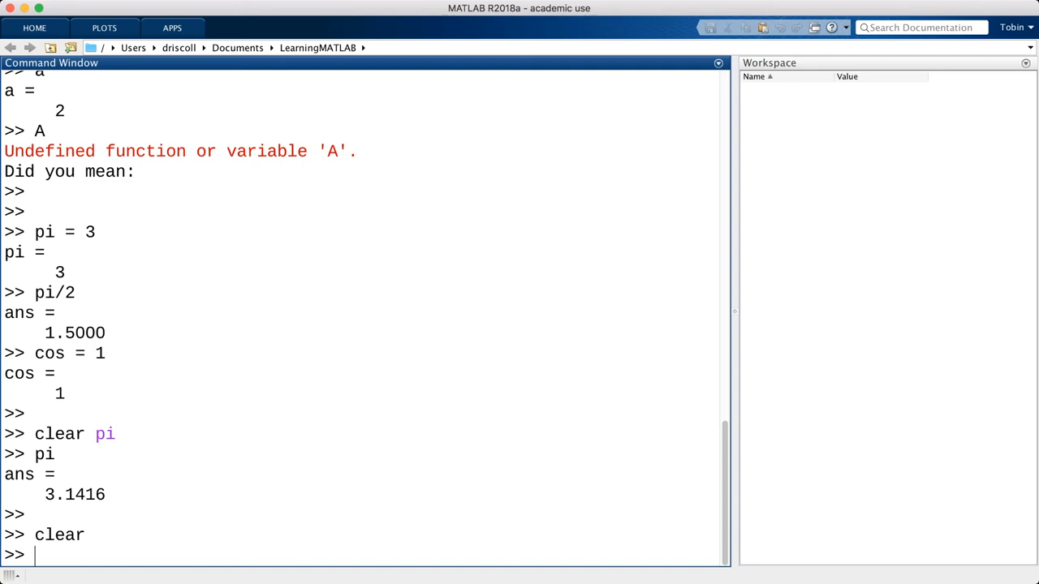